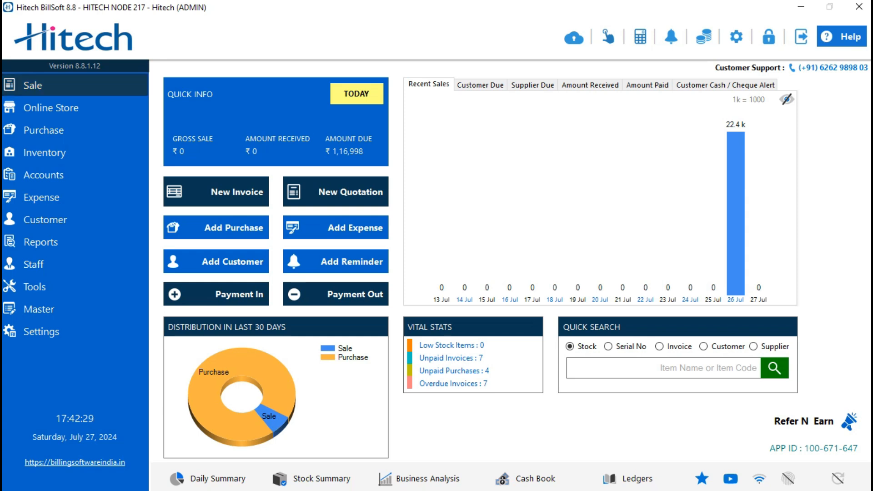
# Start a blank new credit note from the Sale menu
pyautogui.click(32, 85)
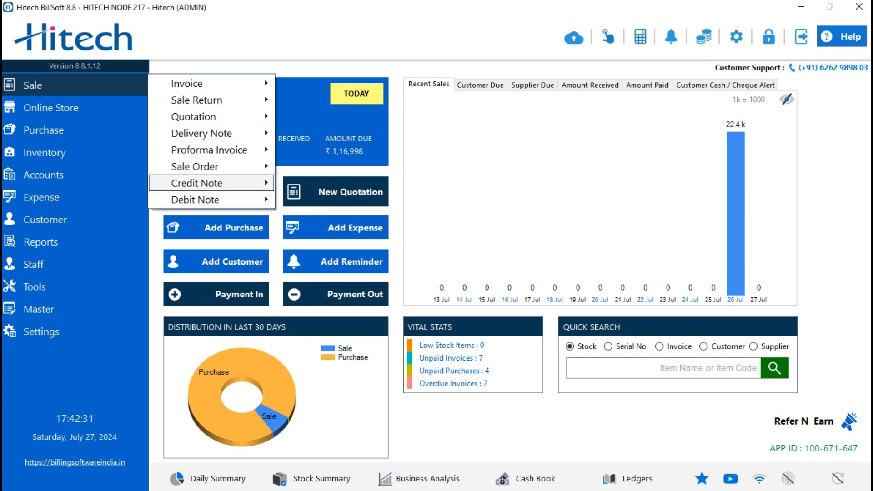
pyautogui.click(32, 84)
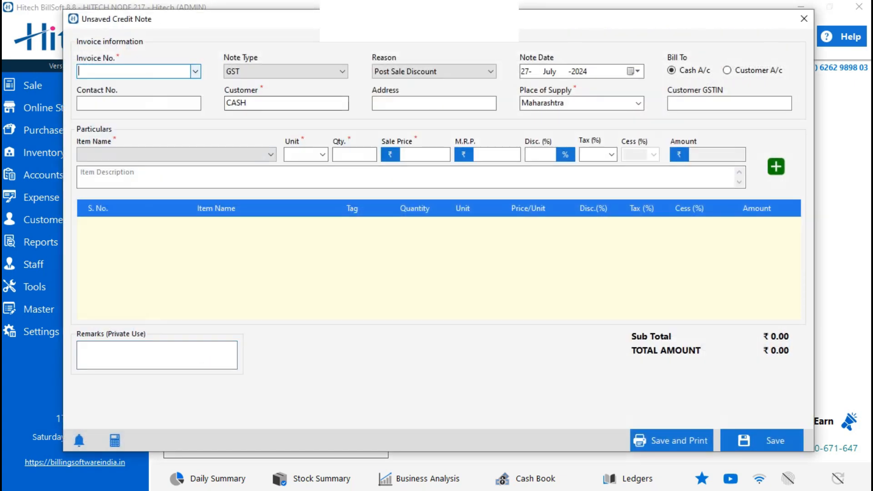
# Link the credit note to invoice GST-132, note type GST, reason Other
pyautogui.click(195, 71)
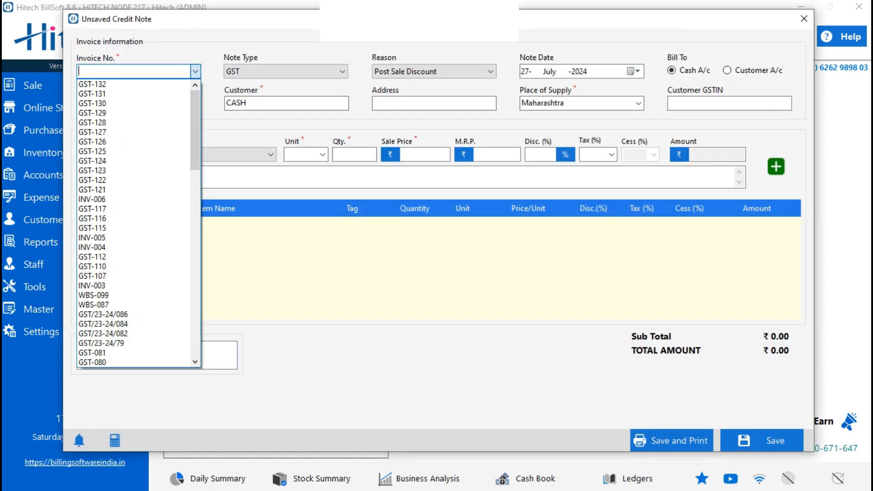
pyautogui.click(91, 84)
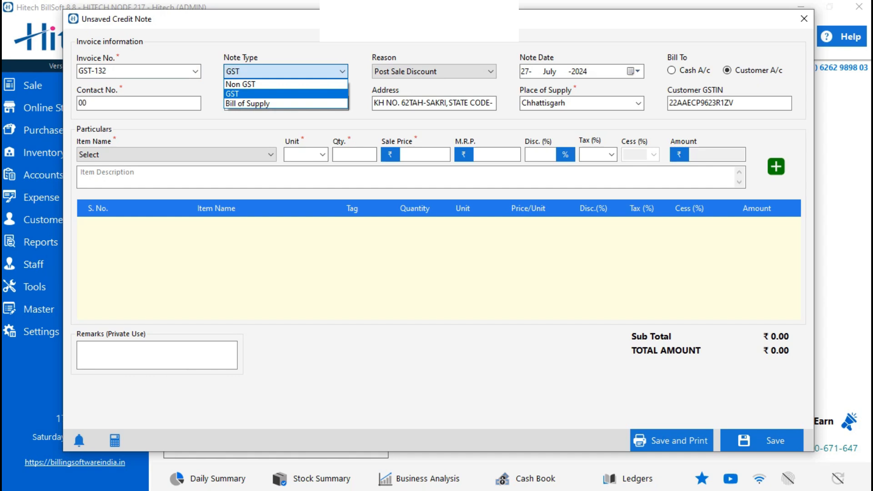
pyautogui.click(232, 93)
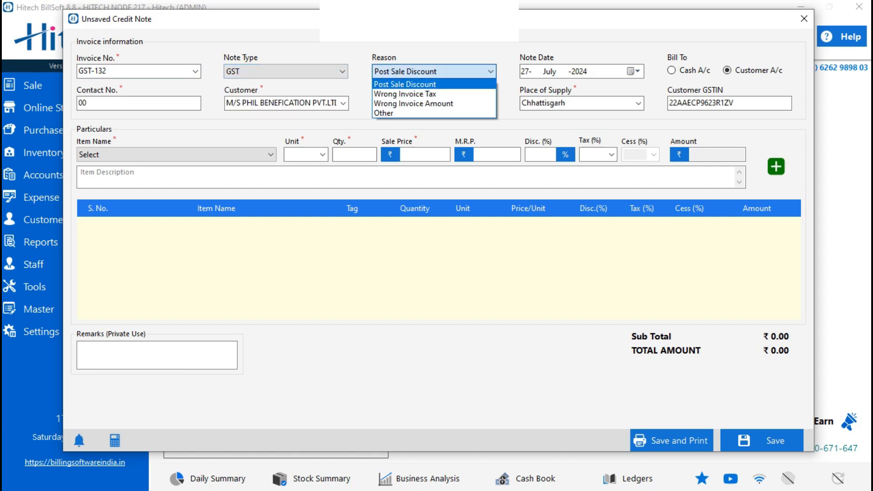
pyautogui.moveTo(383, 112)
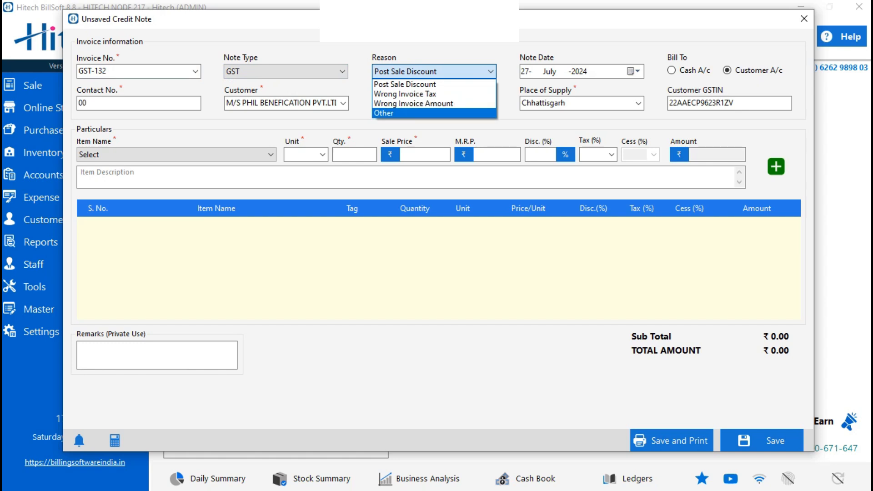
pyautogui.click(383, 112)
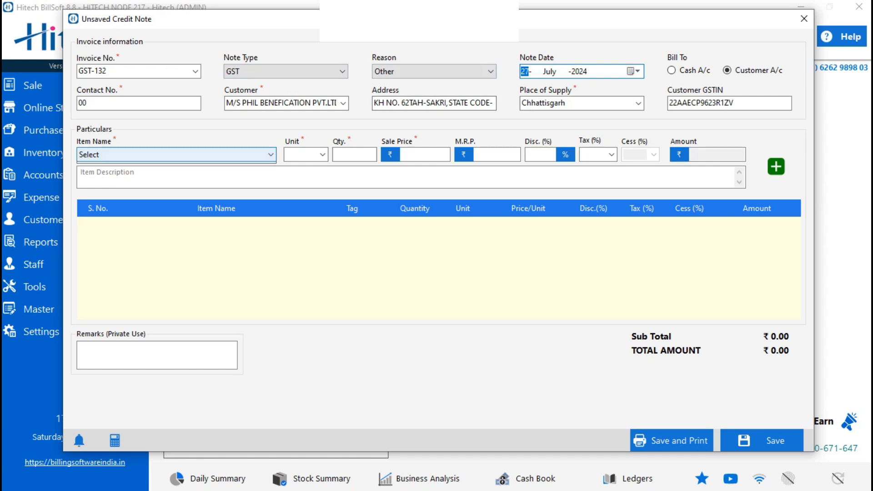
# Add one Realme Note 10 Pro Black line totalling ₹22,420 and save the credit note
pyautogui.click(175, 154)
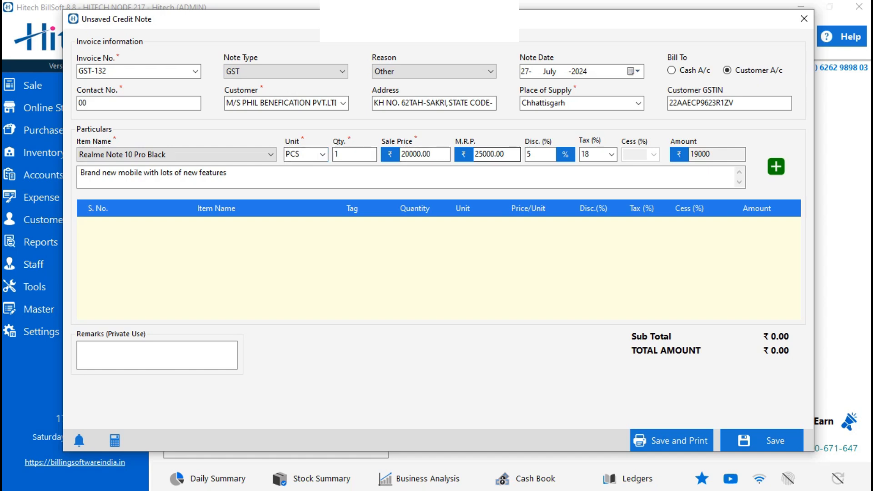
pyautogui.click(354, 155)
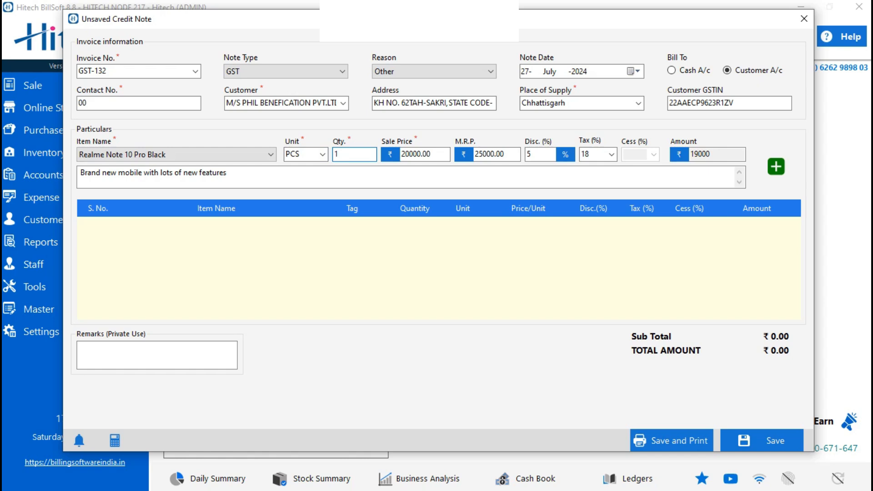
pyautogui.click(776, 167)
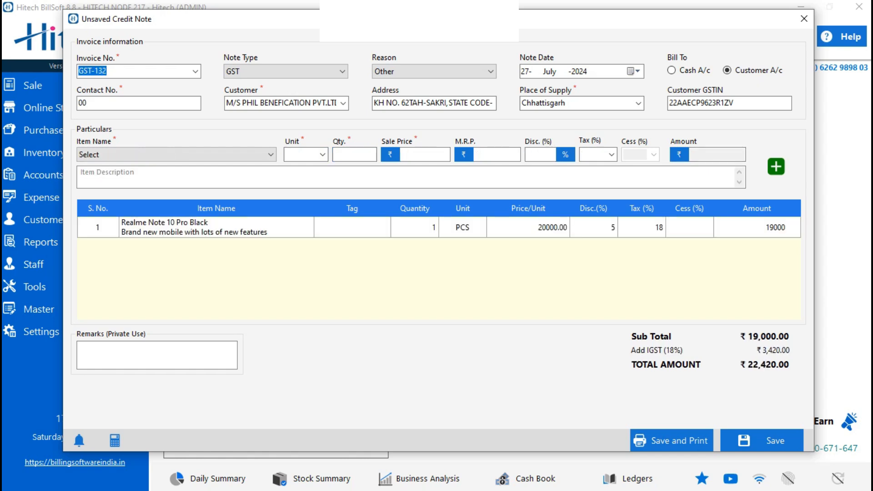
pyautogui.click(157, 355)
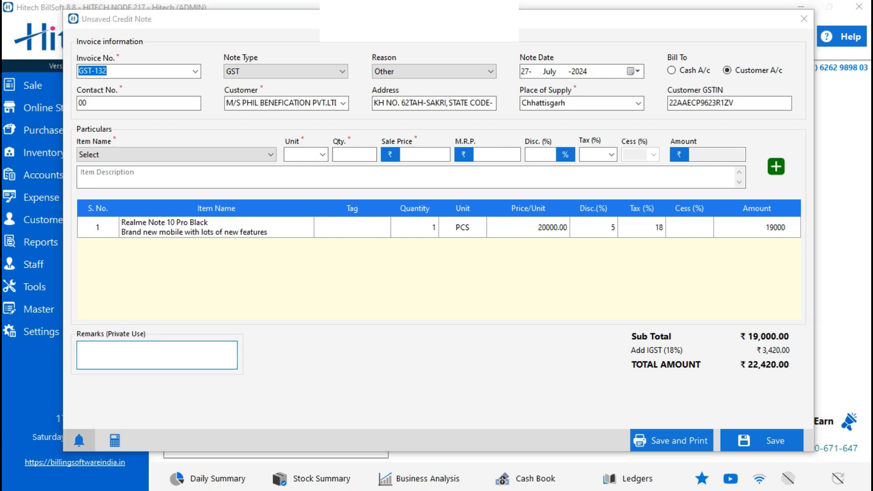
pyautogui.click(79, 441)
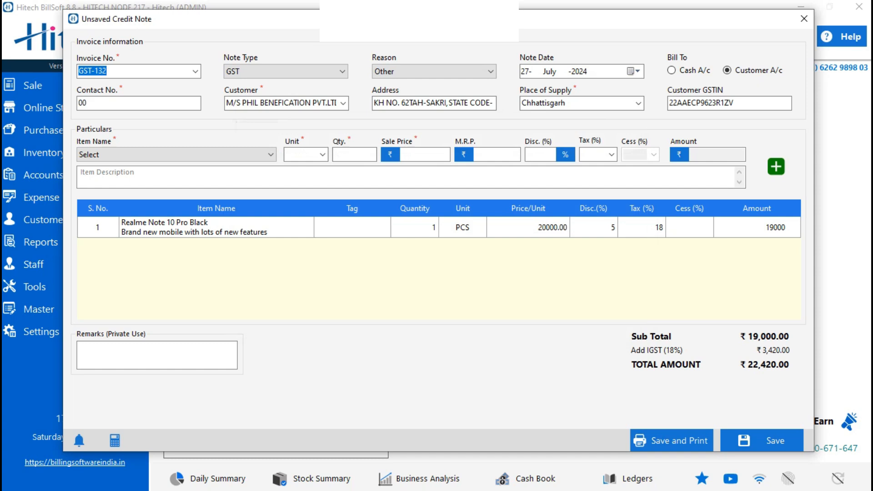
pyautogui.click(761, 440)
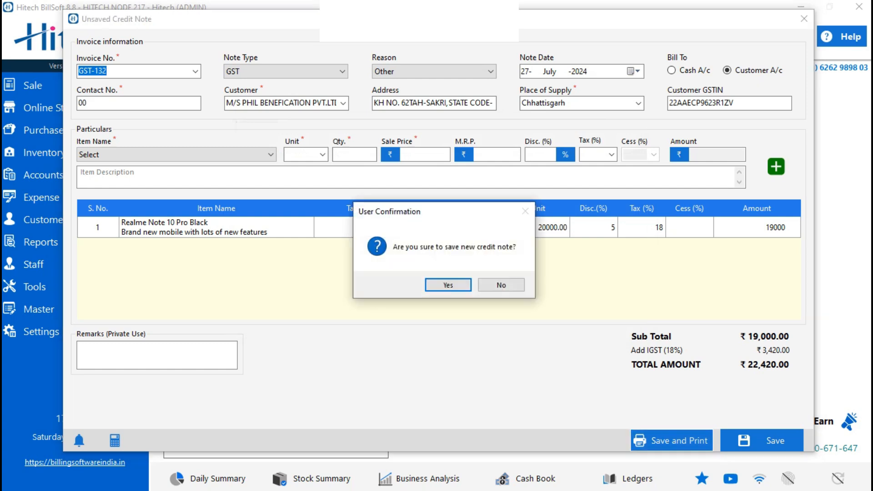
# Confirm saving CN-004, preview it with the A4 Trend Style 2 template, then return to the dashboard
pyautogui.click(448, 285)
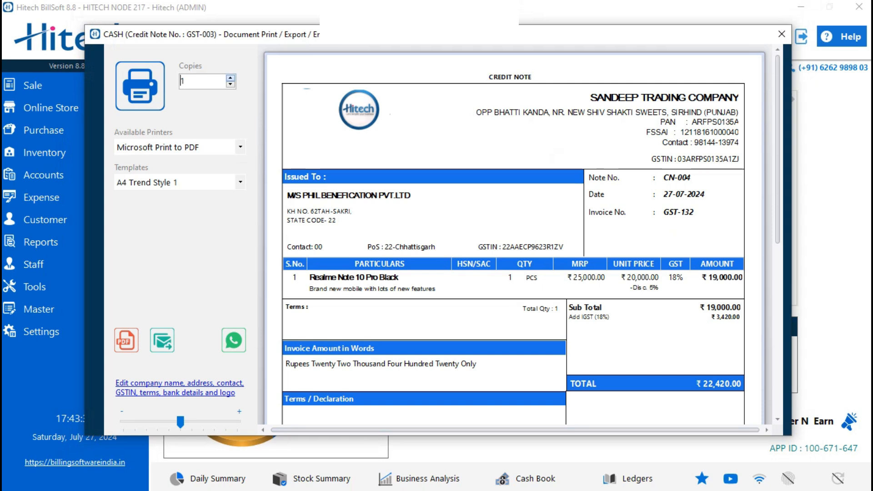
pyautogui.click(230, 77)
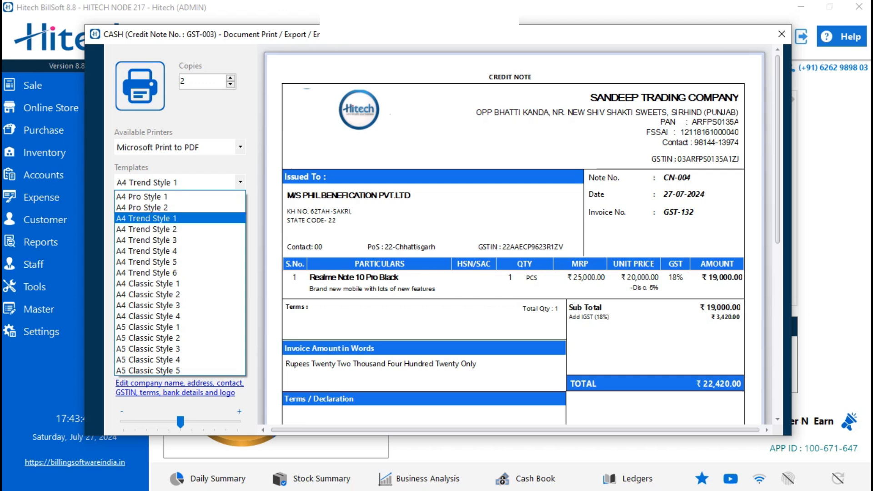
pyautogui.click(146, 229)
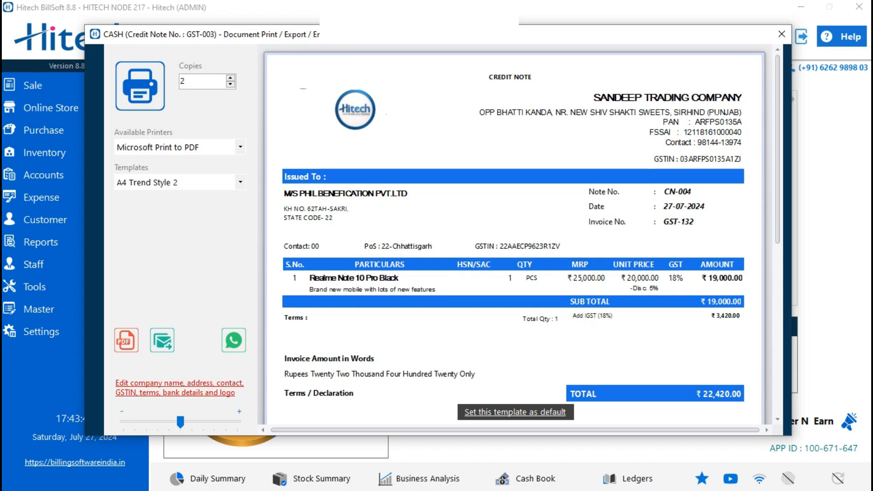
pyautogui.click(179, 387)
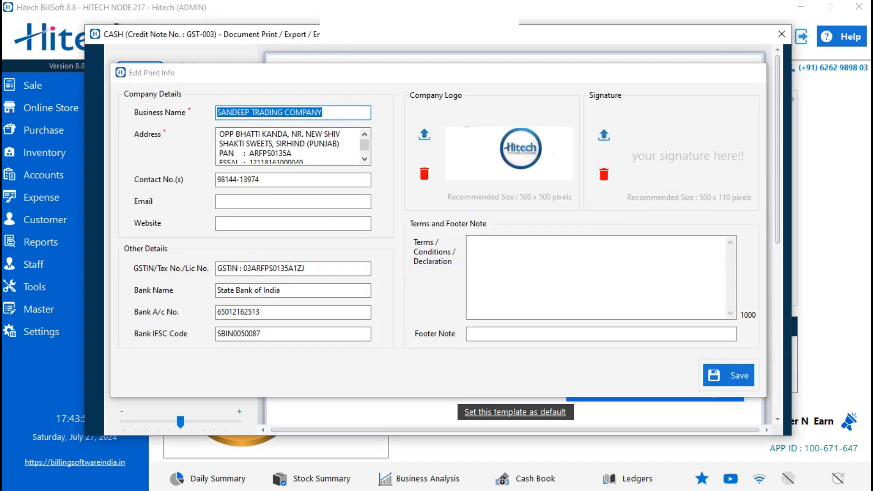
pyautogui.click(781, 33)
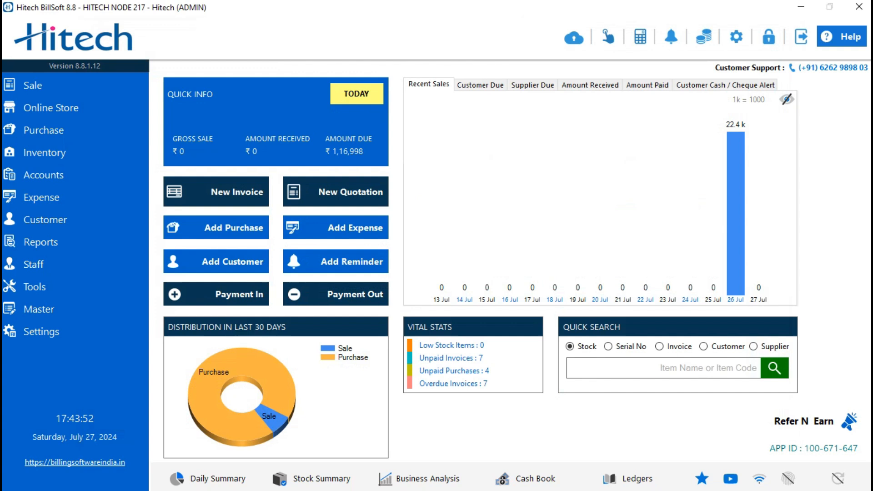
pyautogui.click(32, 84)
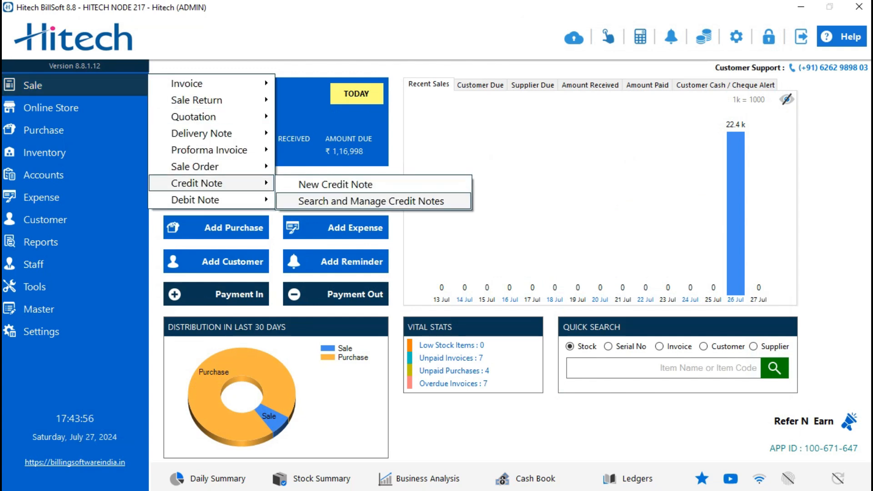
# Review credit note CN-004 in the Search and Manage Credit Notes list, then close it
pyautogui.click(363, 201)
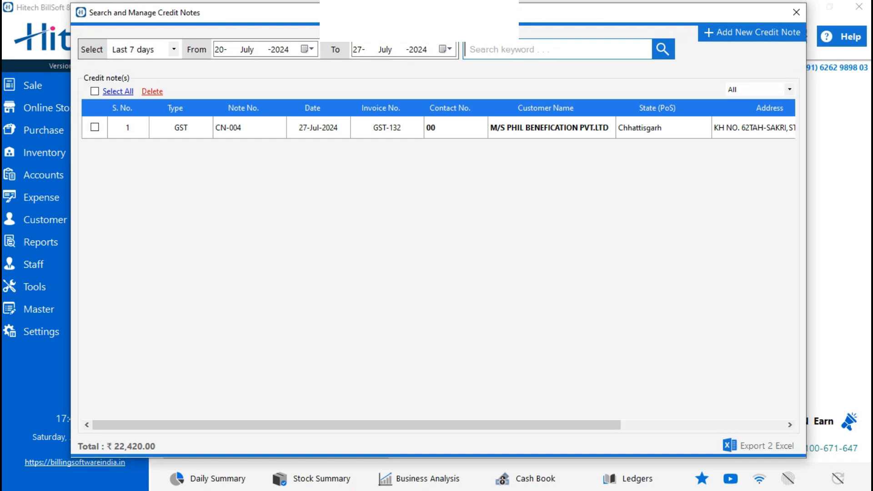
pyautogui.click(386, 128)
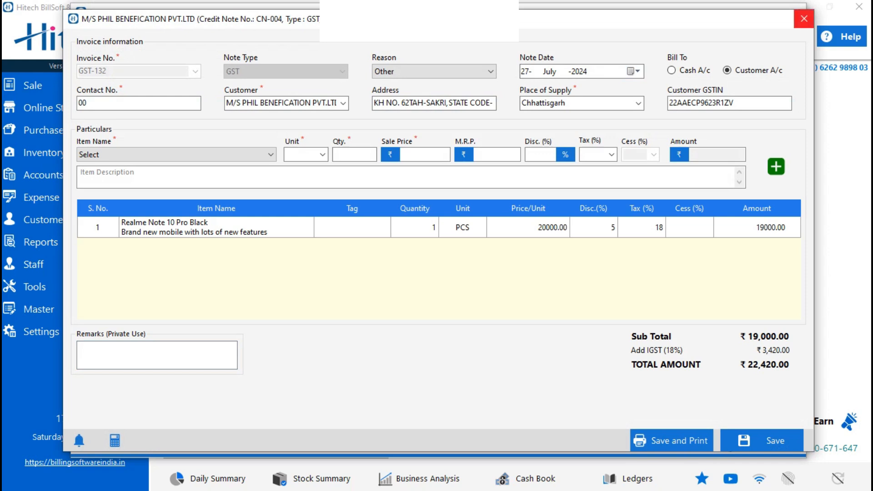
pyautogui.click(802, 19)
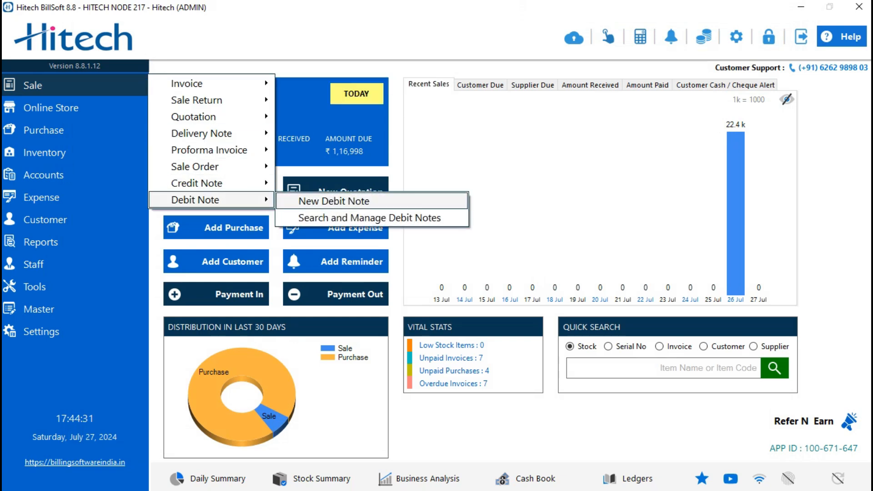
# Start a new GST debit note linked to invoice GST-131 with reason Wrong Invoice Tax
pyautogui.click(334, 201)
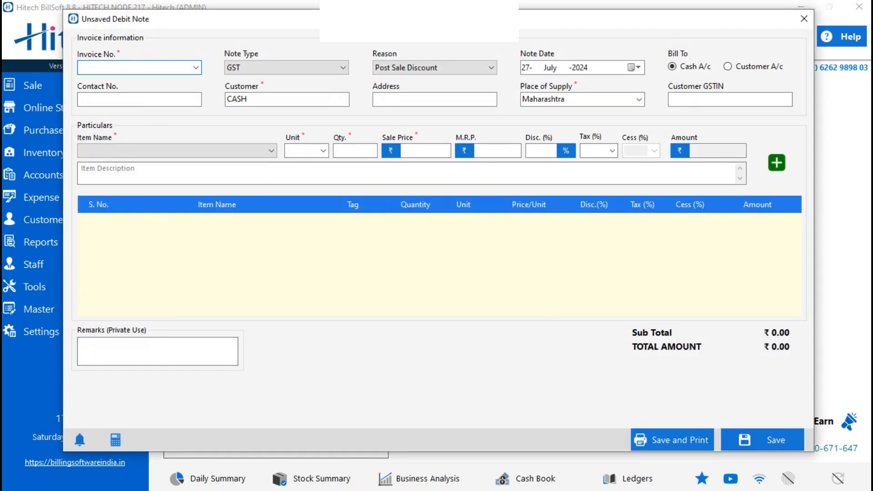
pyautogui.click(196, 67)
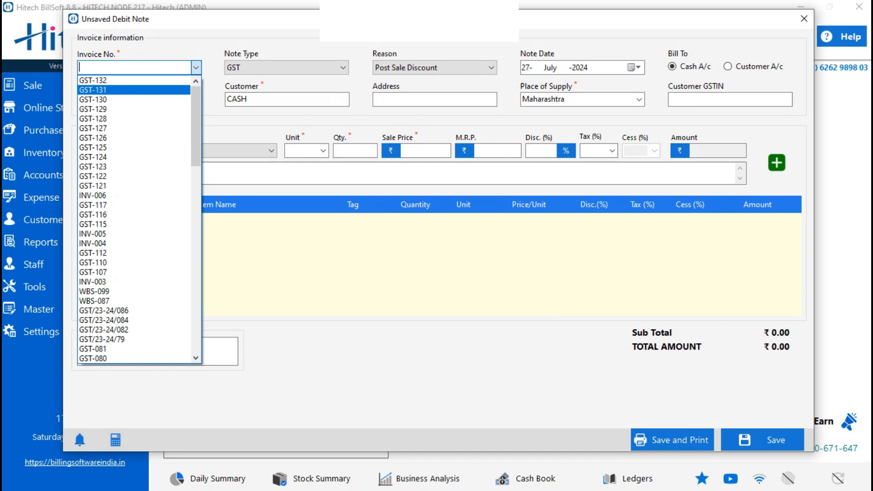
pyautogui.click(93, 90)
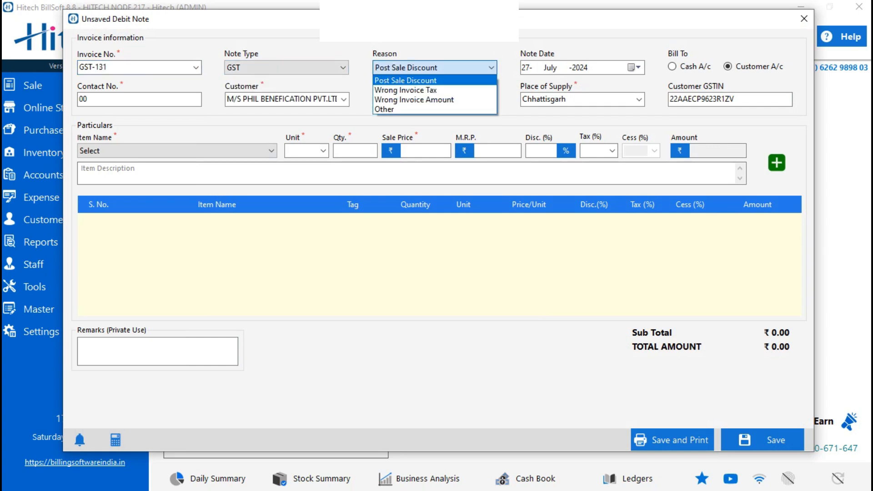
pyautogui.click(406, 90)
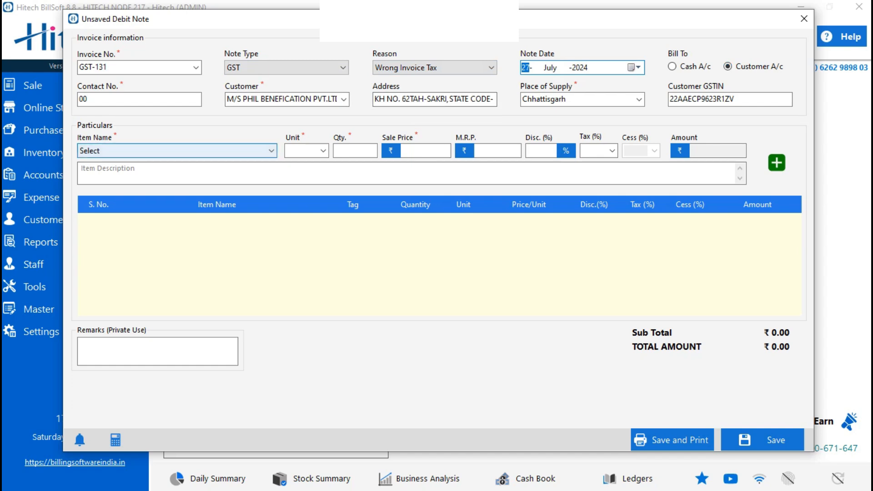
# Add a Purples' Duppata line in NOS, 4 at ₹296.61 with 18% tax, totalling ₹1,400
pyautogui.click(176, 150)
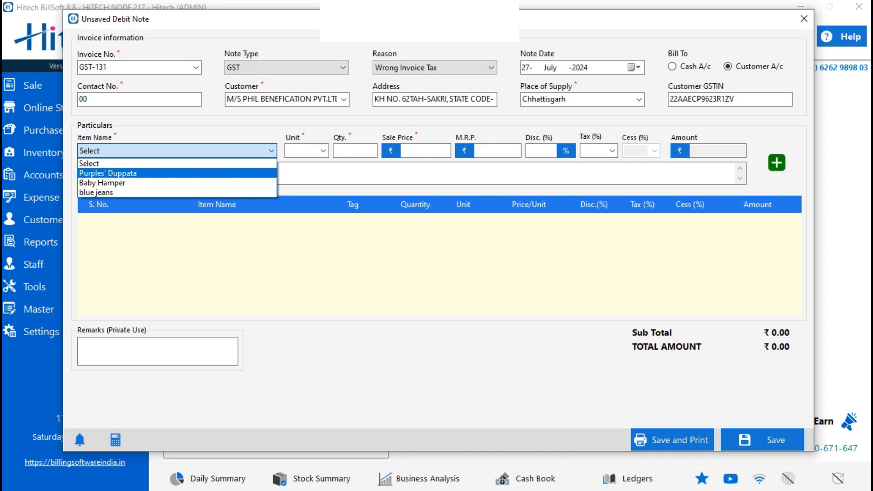
pyautogui.click(107, 173)
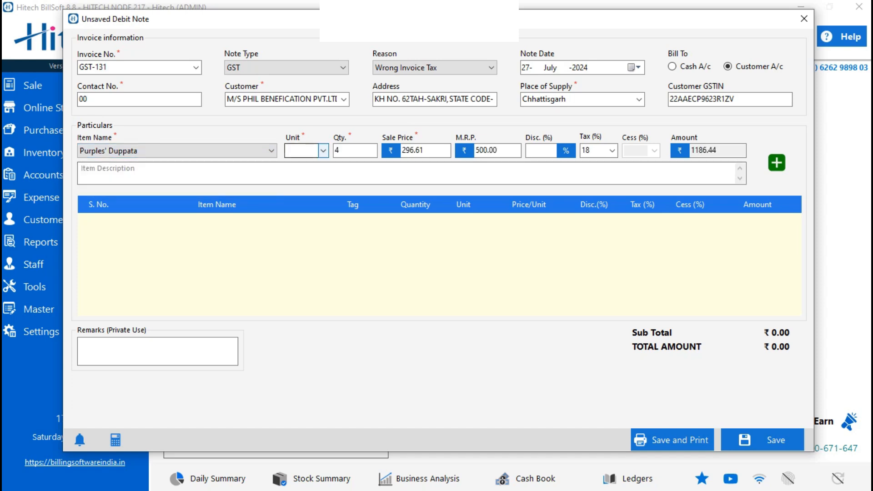
pyautogui.write('NOS')
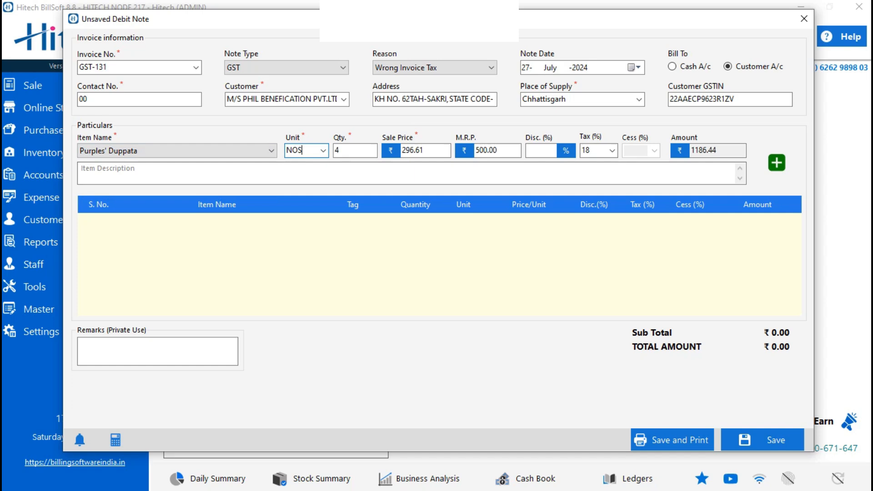
pyautogui.click(776, 163)
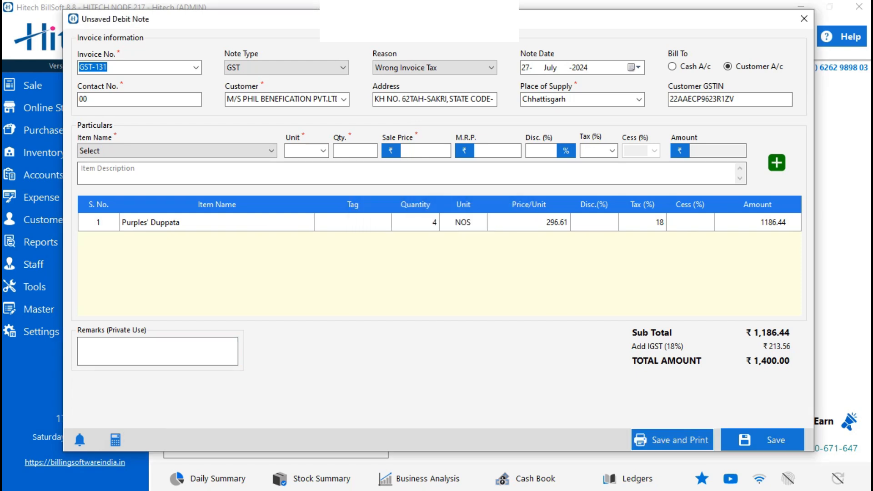
# Save debit note DN-003 at ₹1,400 and close its print preview
pyautogui.click(672, 440)
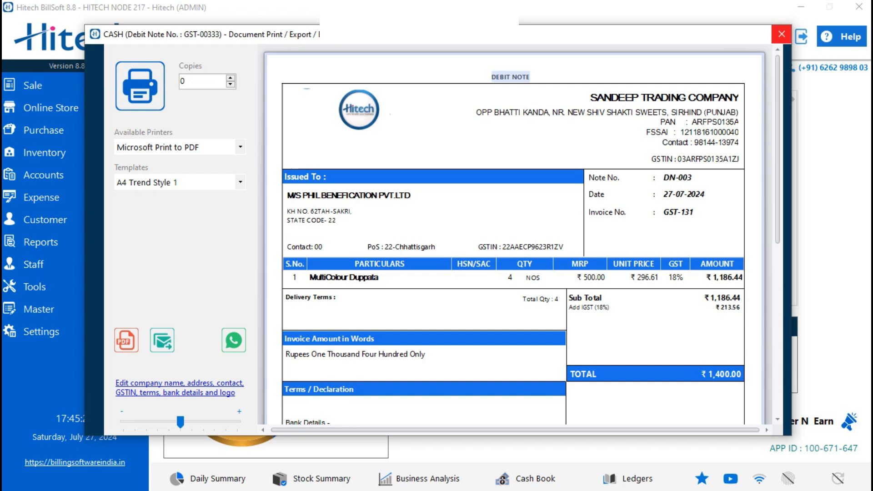
pyautogui.click(780, 34)
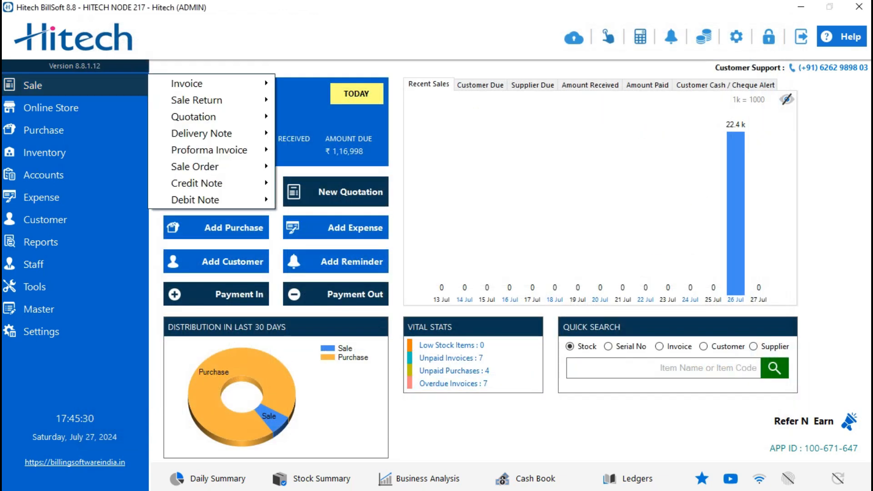
pyautogui.moveTo(194, 200)
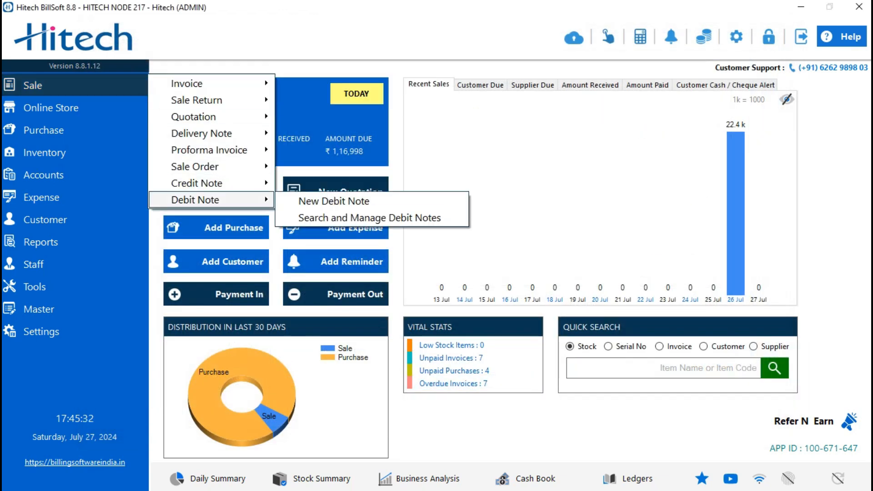
# Review DN-003 in the Search and Manage Debit Notes list, then close back to the dashboard
pyautogui.click(370, 217)
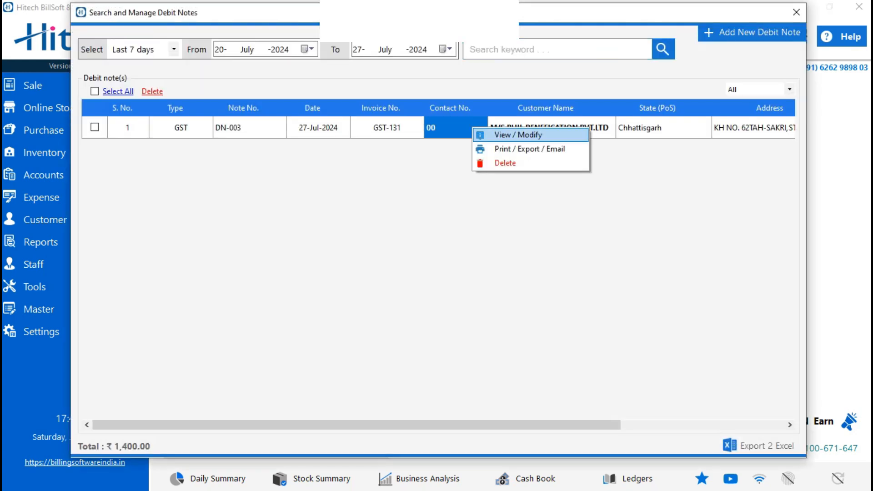
pyautogui.click(516, 135)
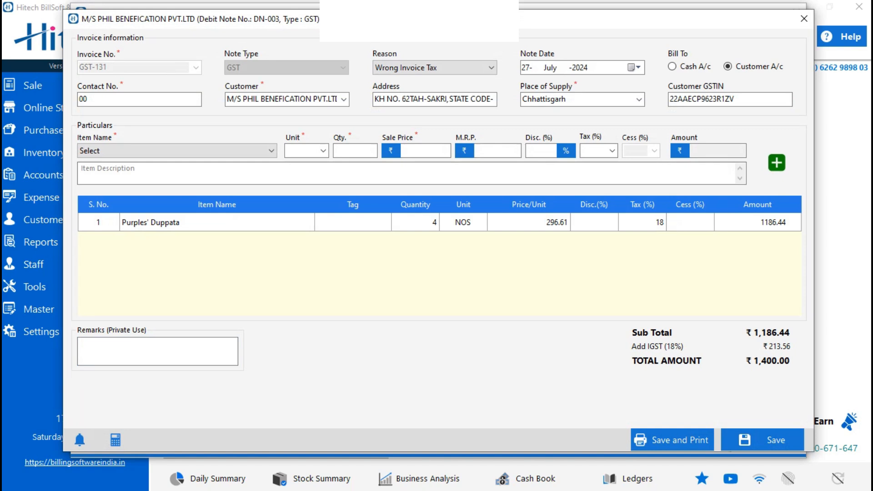
pyautogui.click(803, 18)
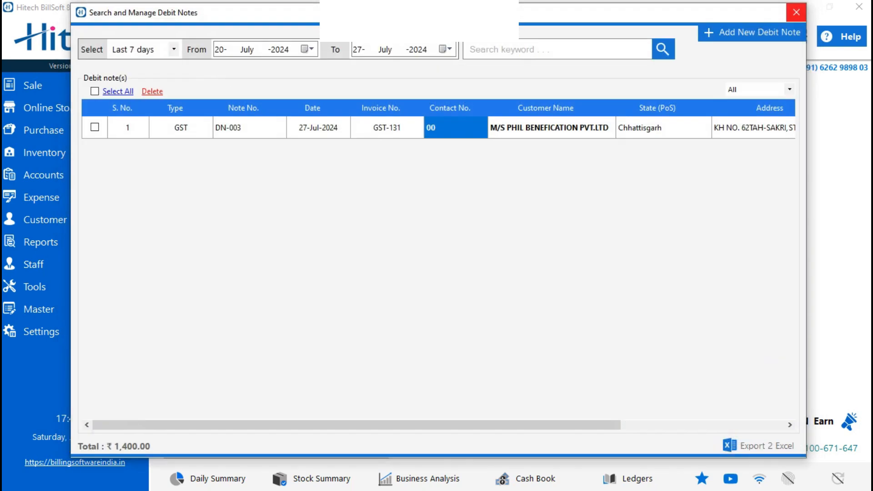
pyautogui.click(797, 12)
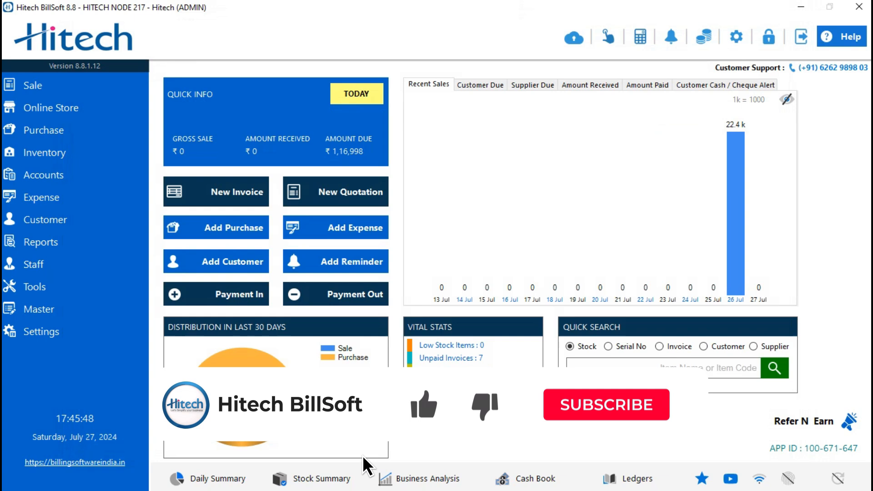
pyautogui.click(605, 405)
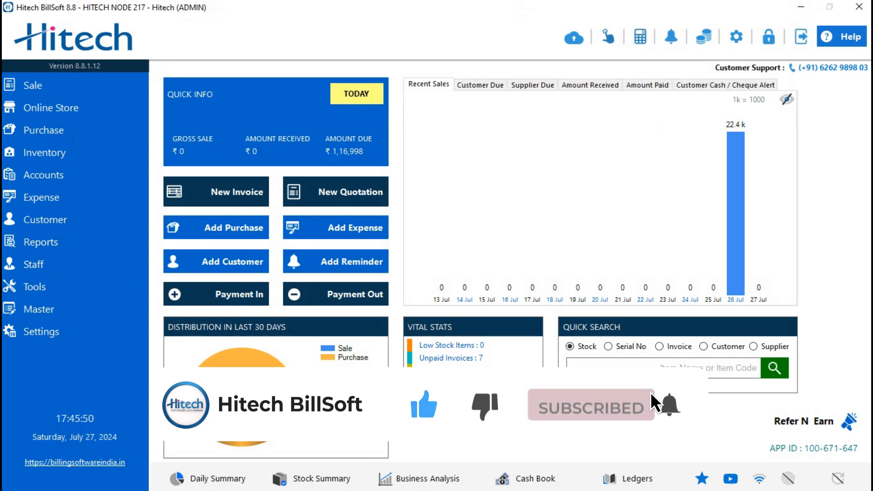